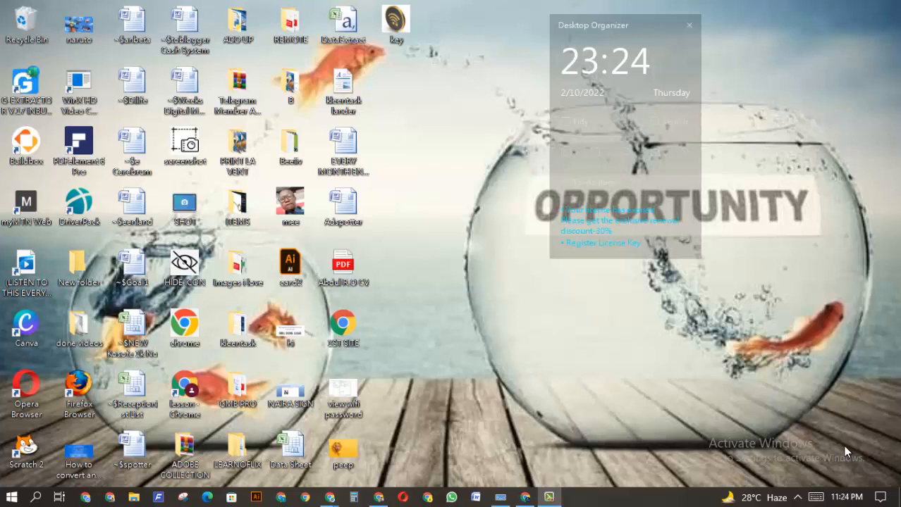
mouse_move(533, 363)
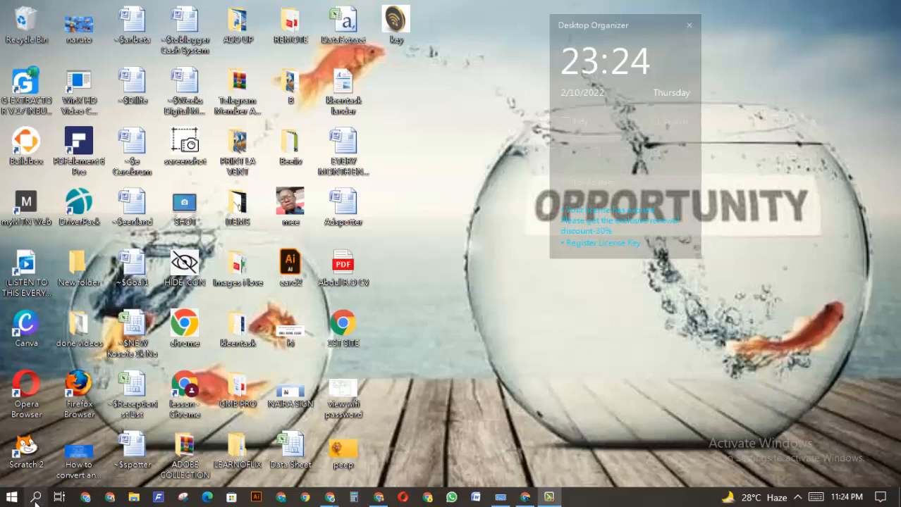
Step: Search Windows for 'cmd' to find the Internet-Start command prompt app
text(c)
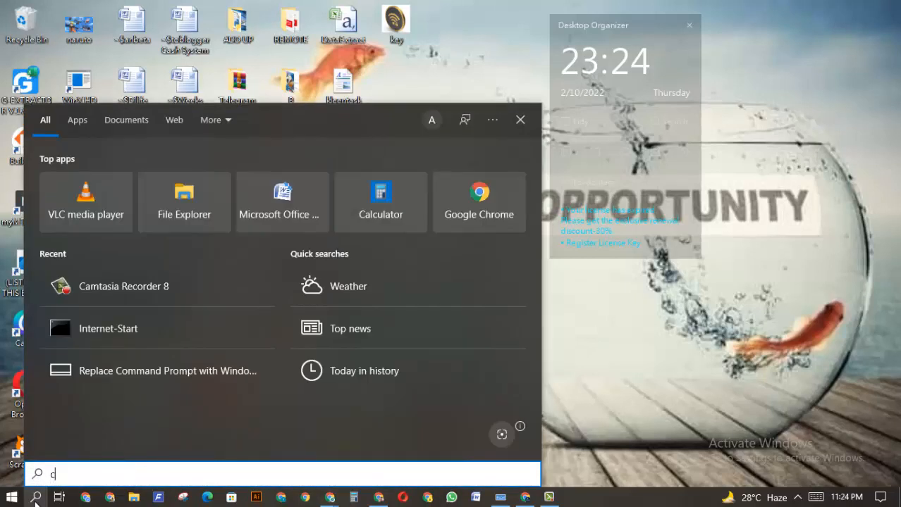
text(md)
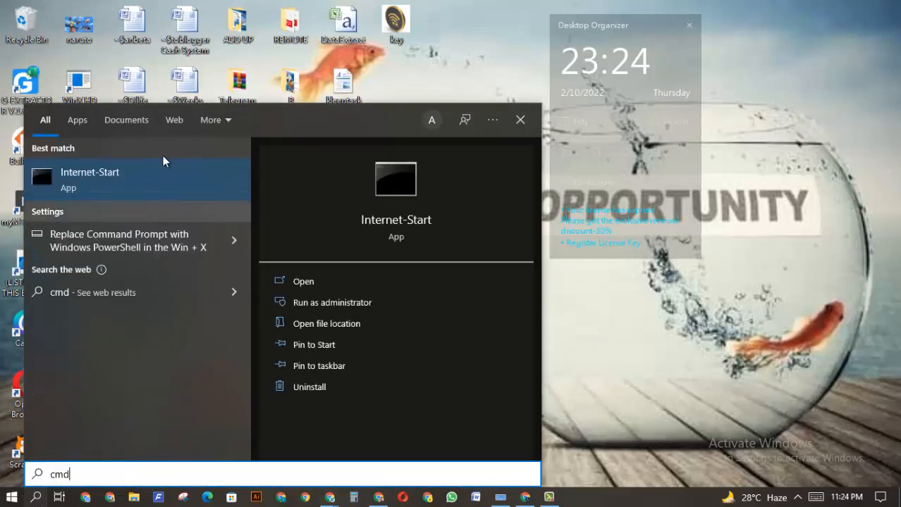
mouse_move(167, 187)
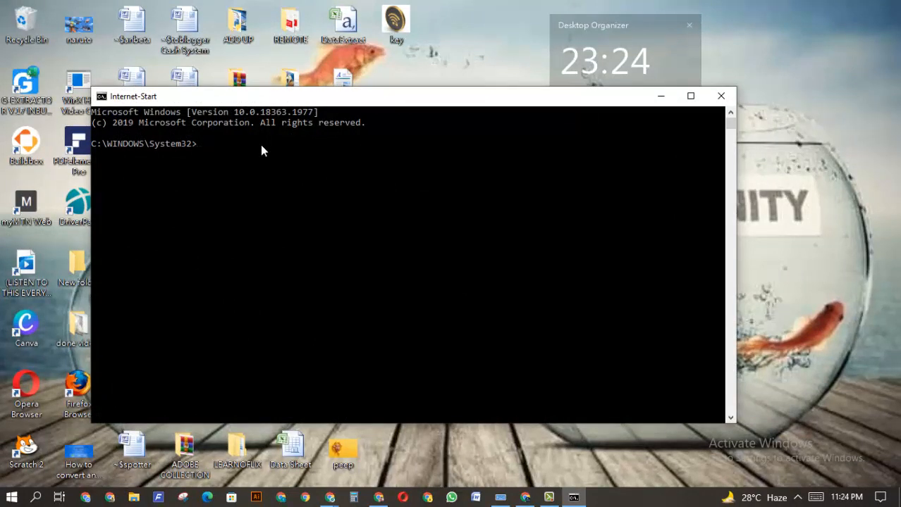
text(ping)
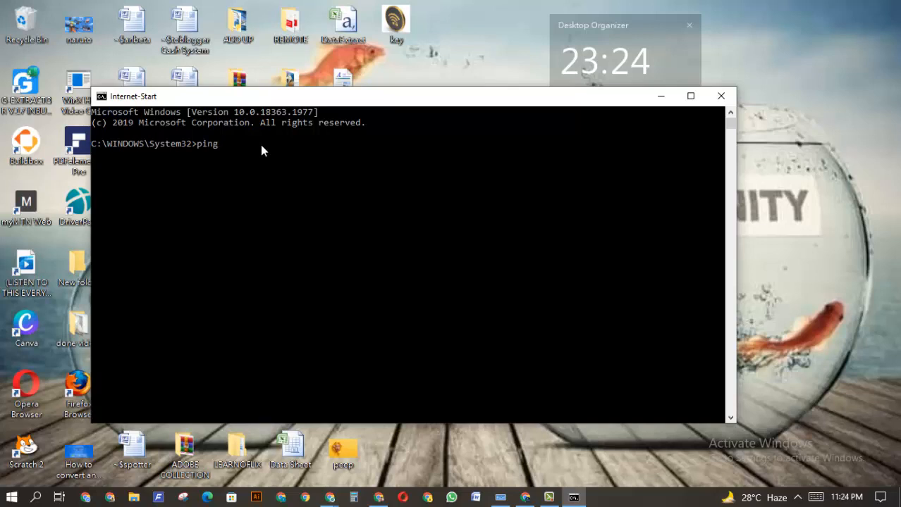
text(w)
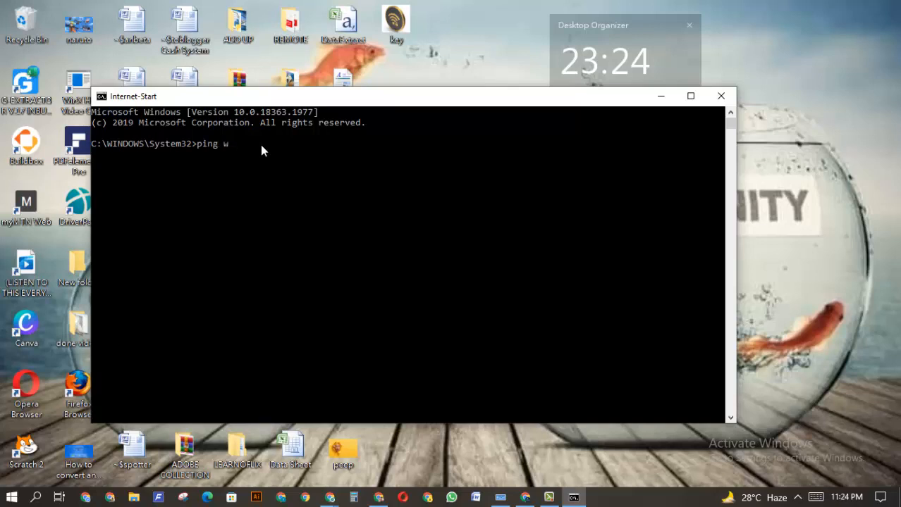
text(ww.)
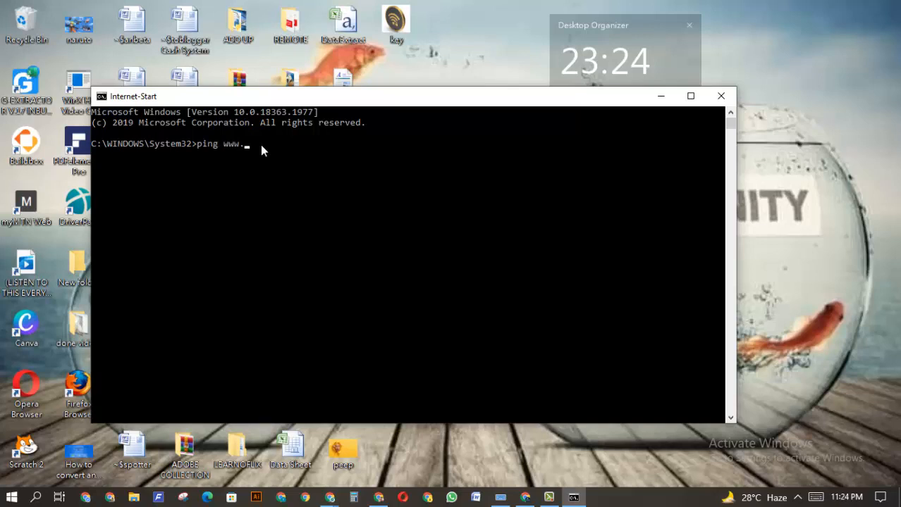
text(goog)
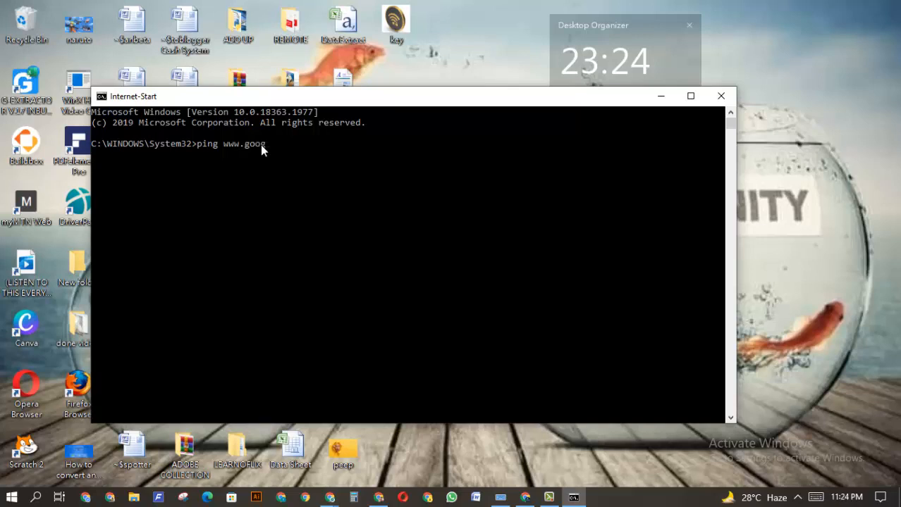
text(le)
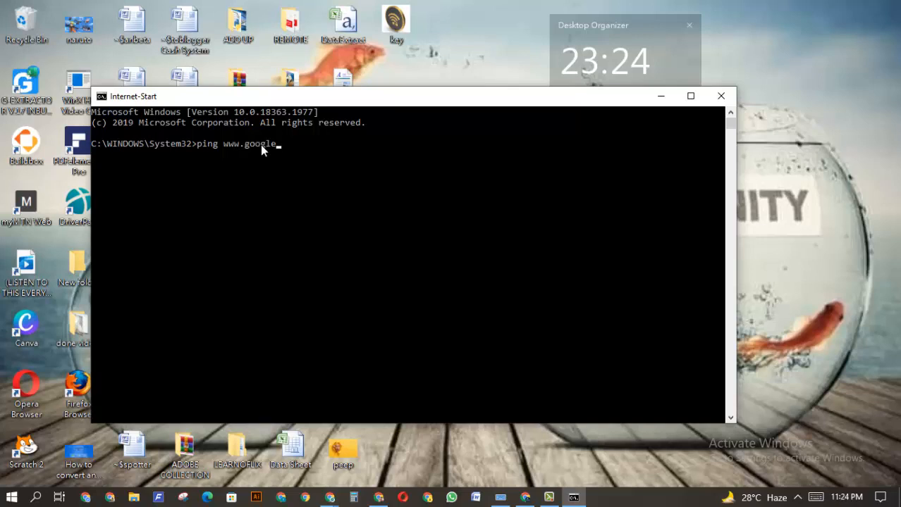
text(.com)
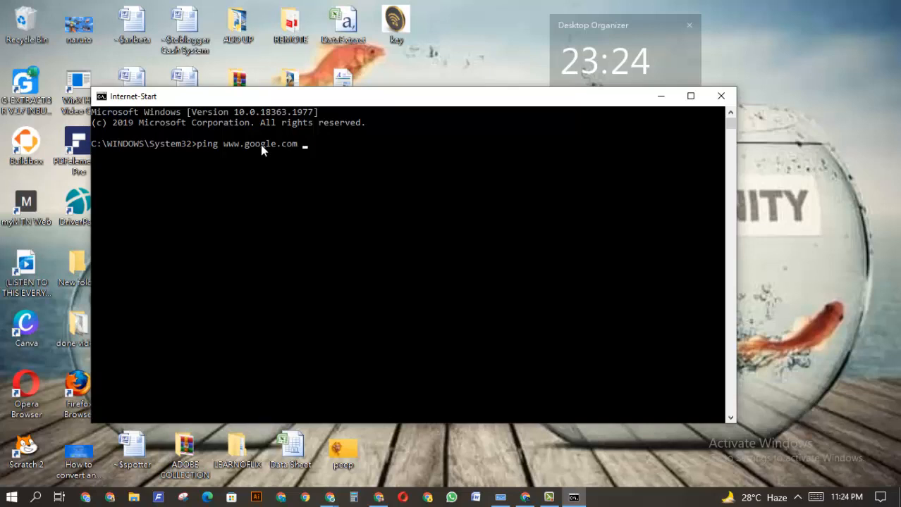
text(-t)
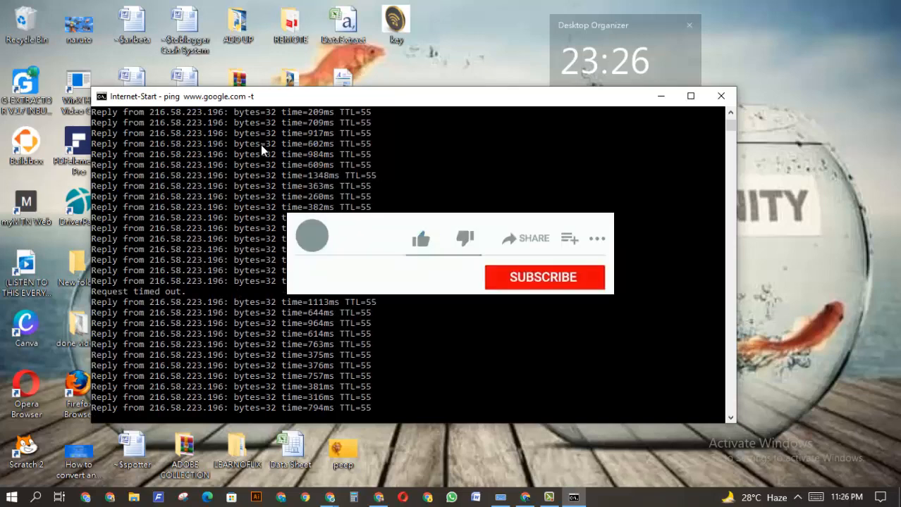
click(420, 238)
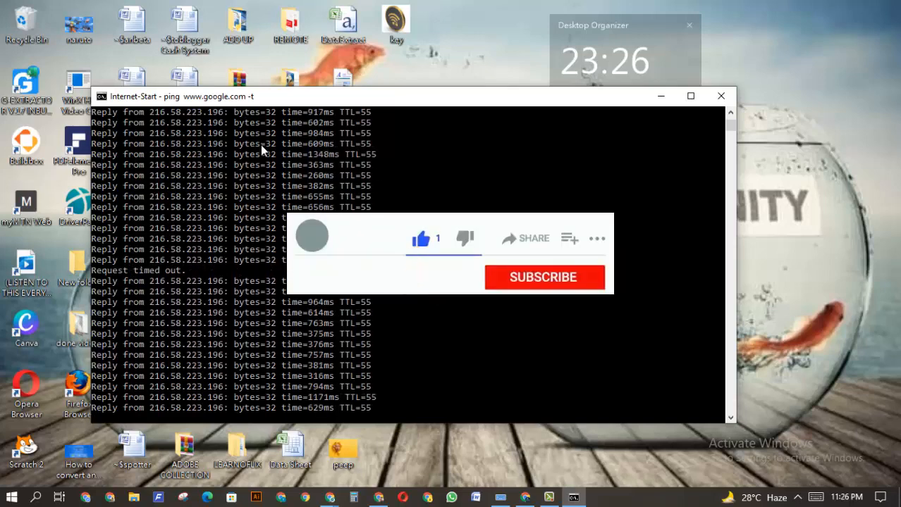
click(543, 277)
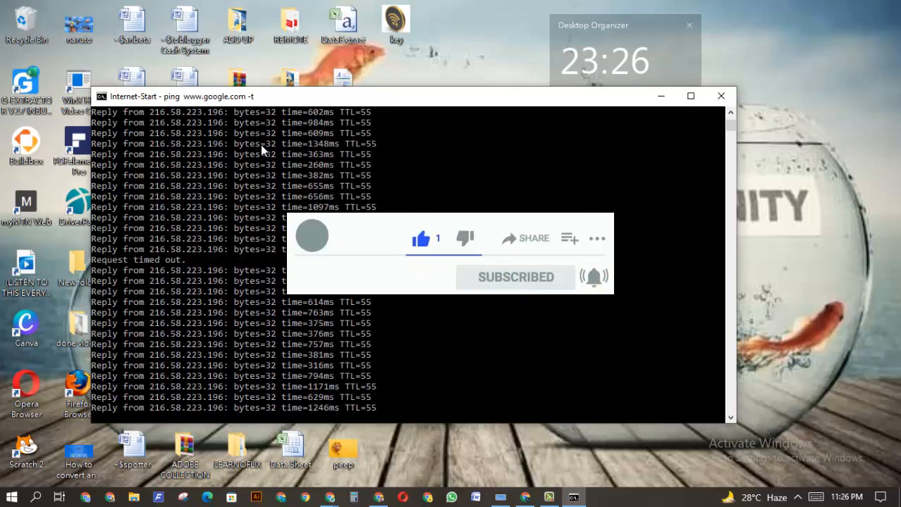